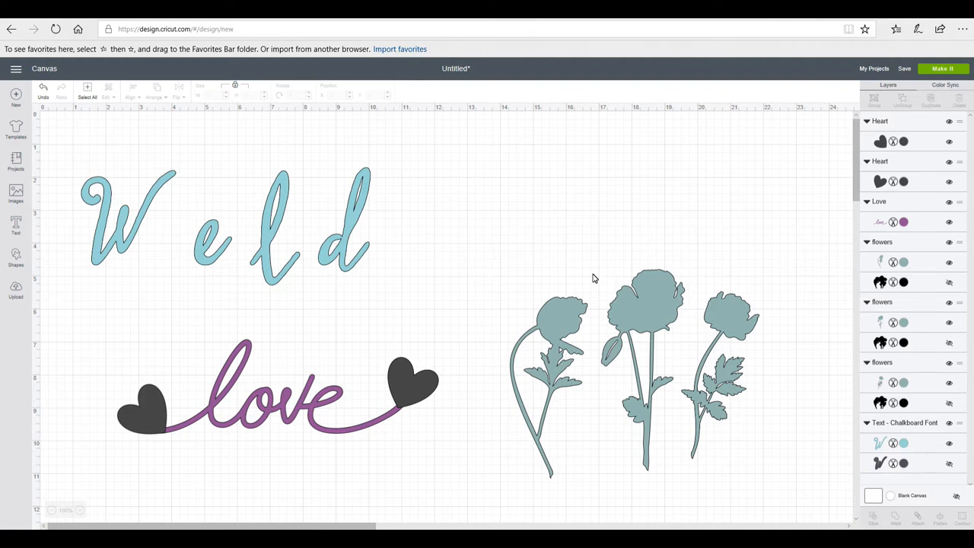
mouse_move(429, 329)
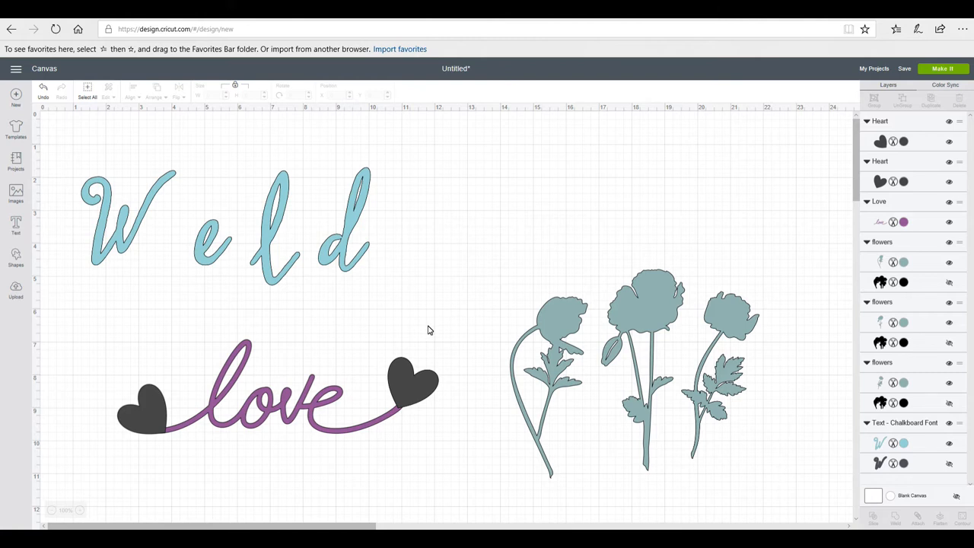
mouse_move(246, 268)
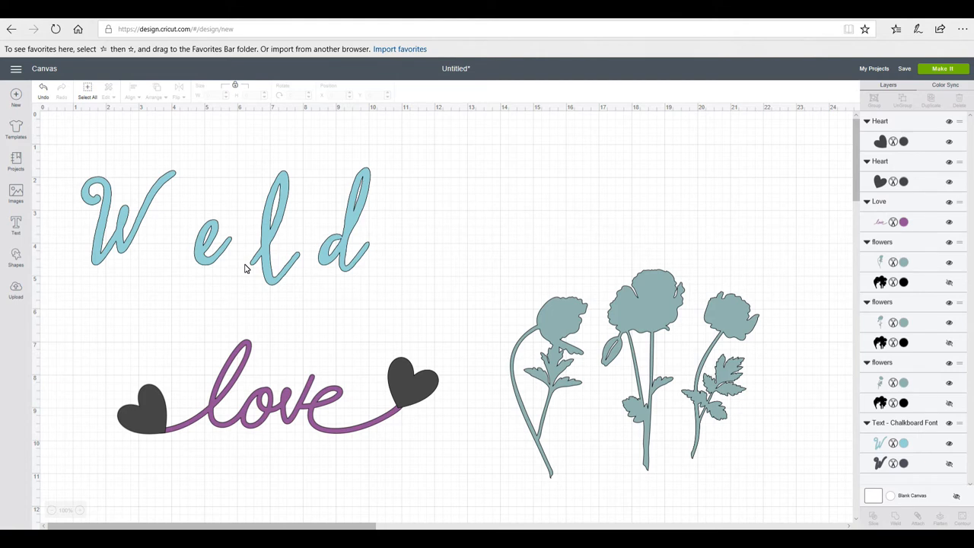
mouse_move(253, 257)
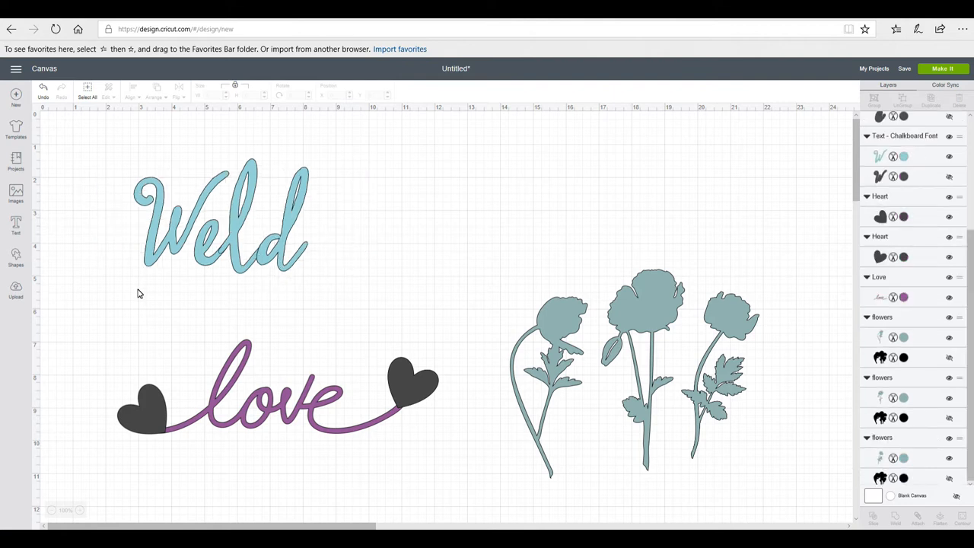
mouse_move(241, 259)
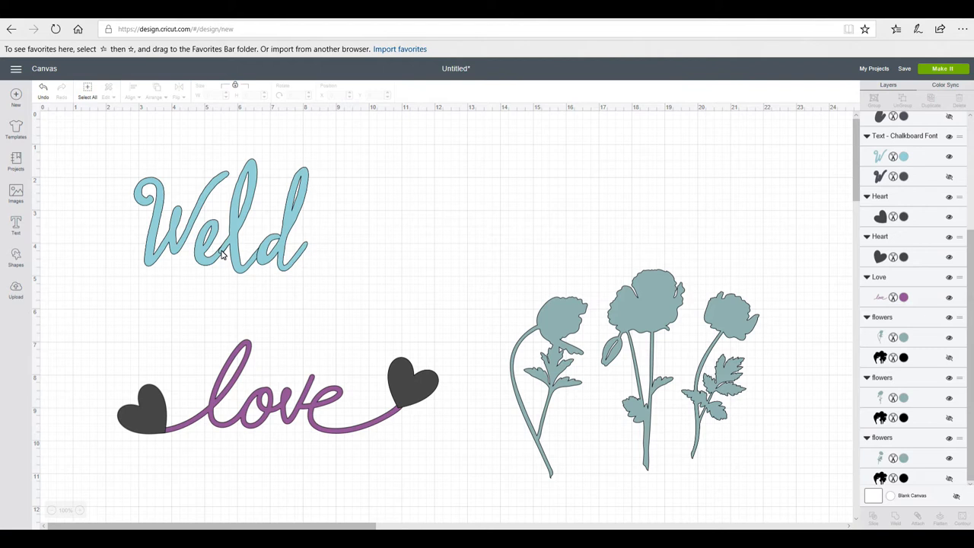
mouse_move(344, 174)
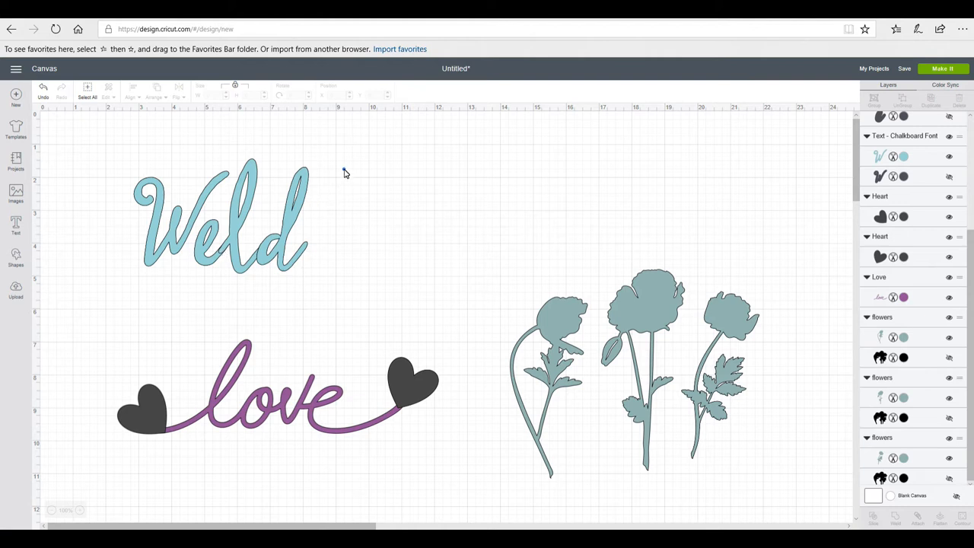
Weld the connected 'Weld' letters into a single solid shape.
click(221, 216)
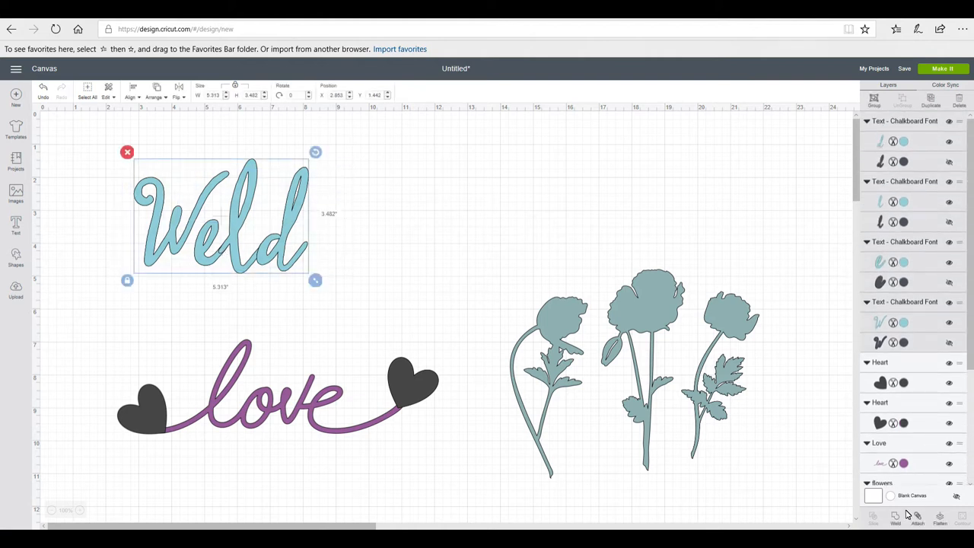
click(874, 521)
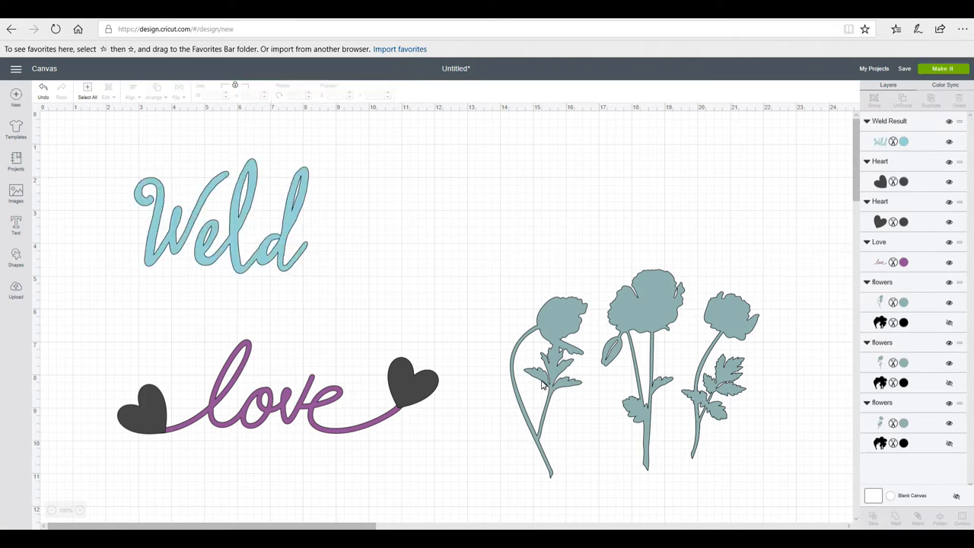
mouse_move(242, 370)
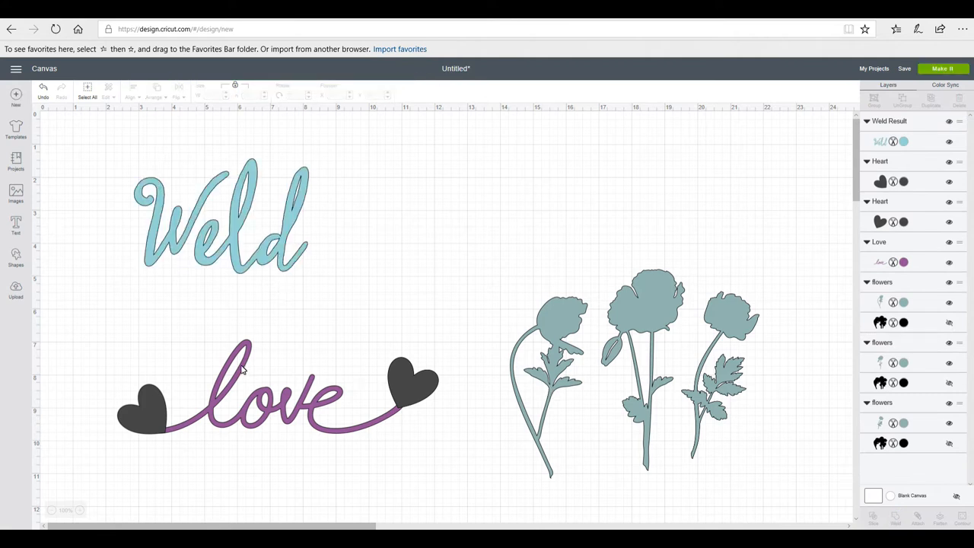
mouse_move(298, 411)
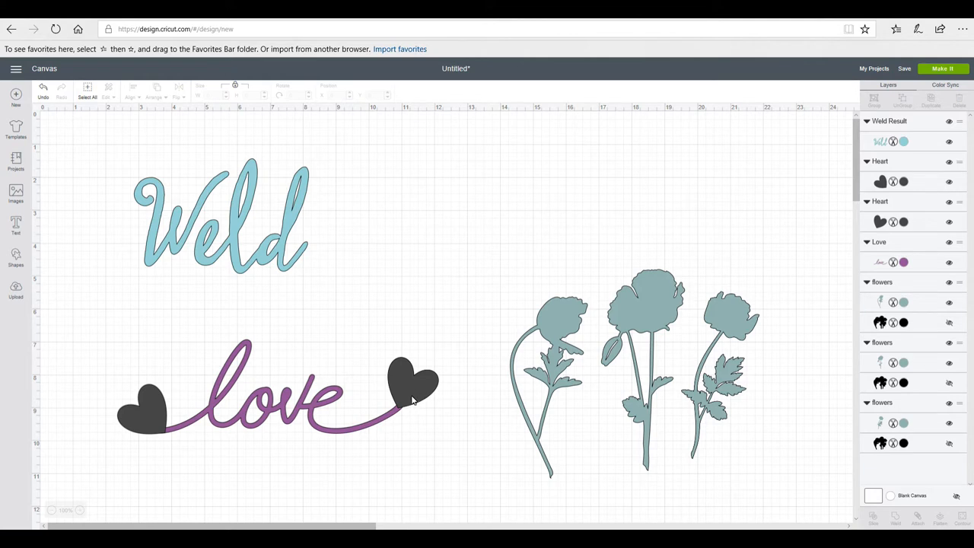
mouse_move(405, 414)
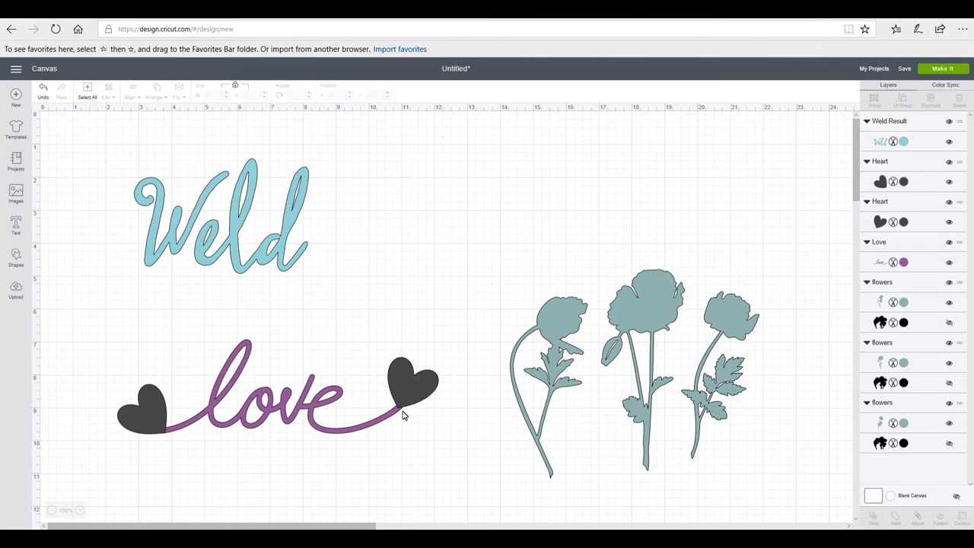
mouse_move(405, 411)
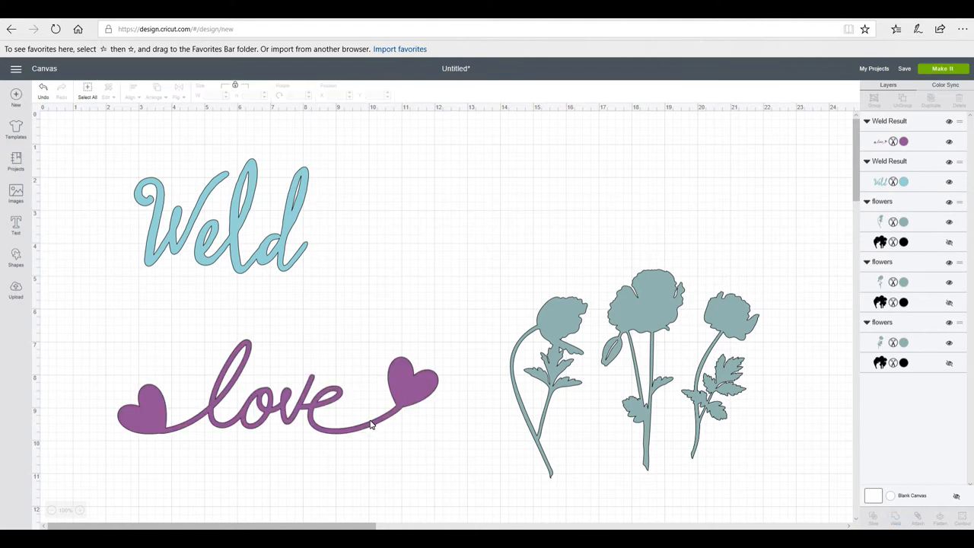
mouse_move(394, 366)
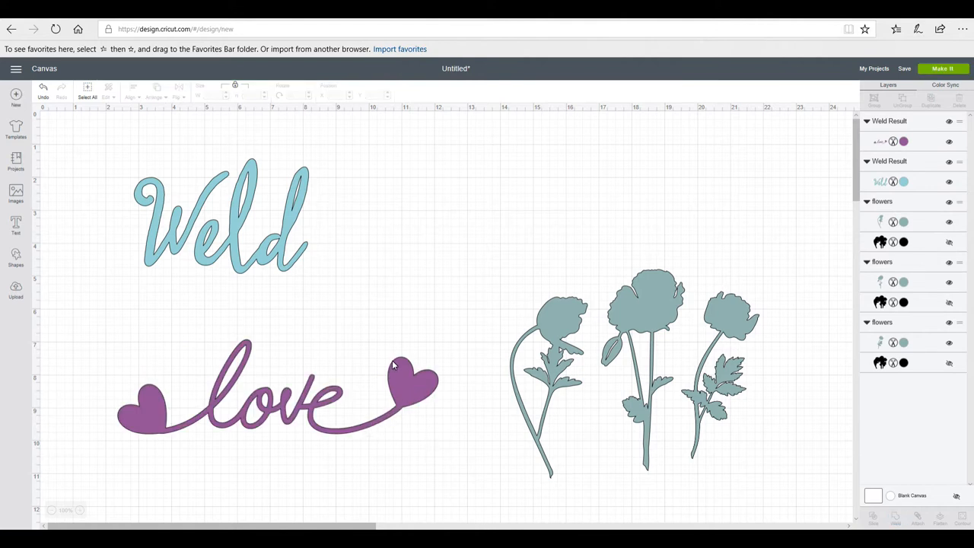
mouse_move(708, 380)
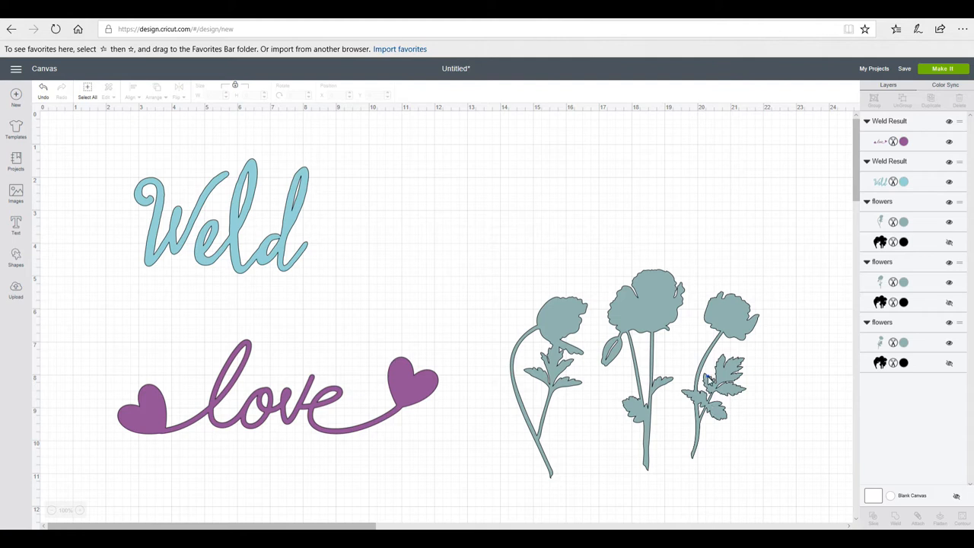
Overlap the three flowers' stems and weld them into one bouquet shape.
click(731, 312)
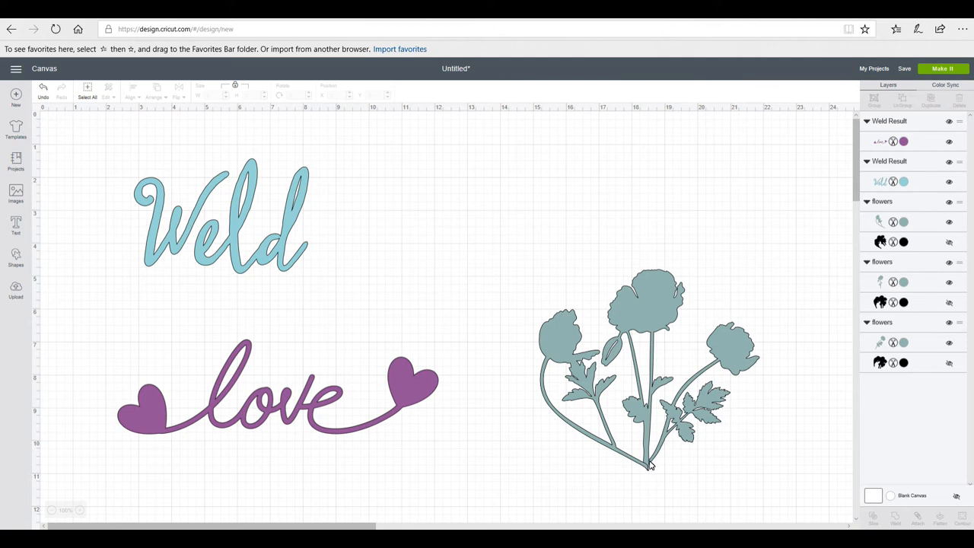
click(647, 373)
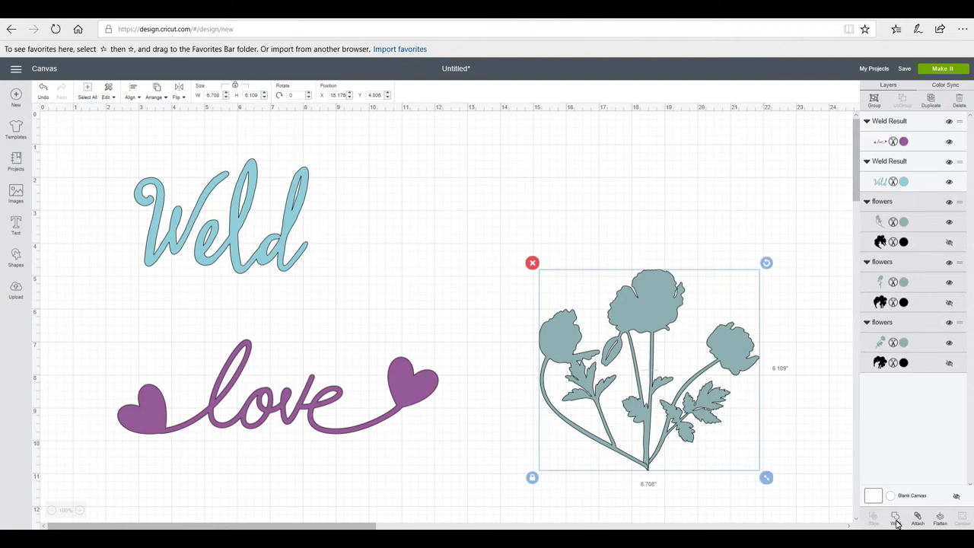
click(895, 521)
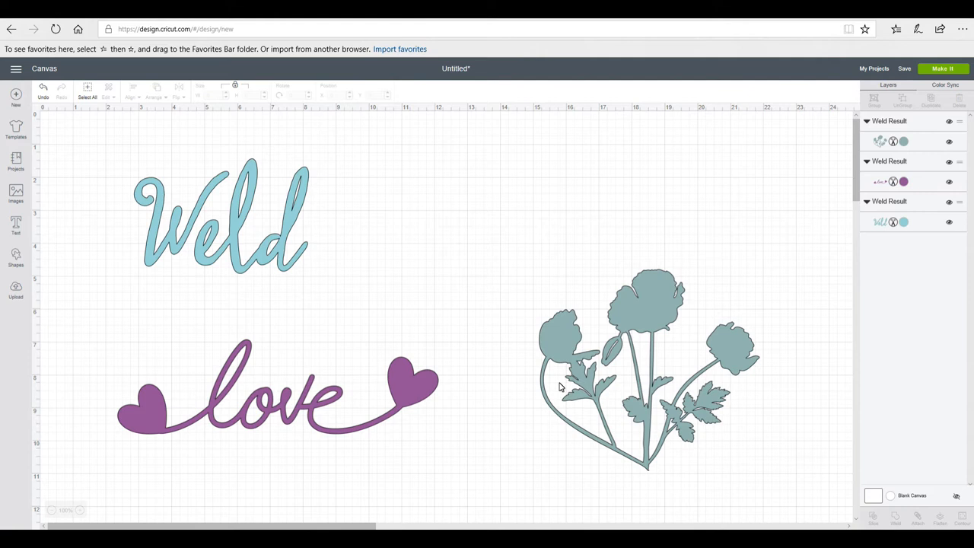
mouse_move(647, 445)
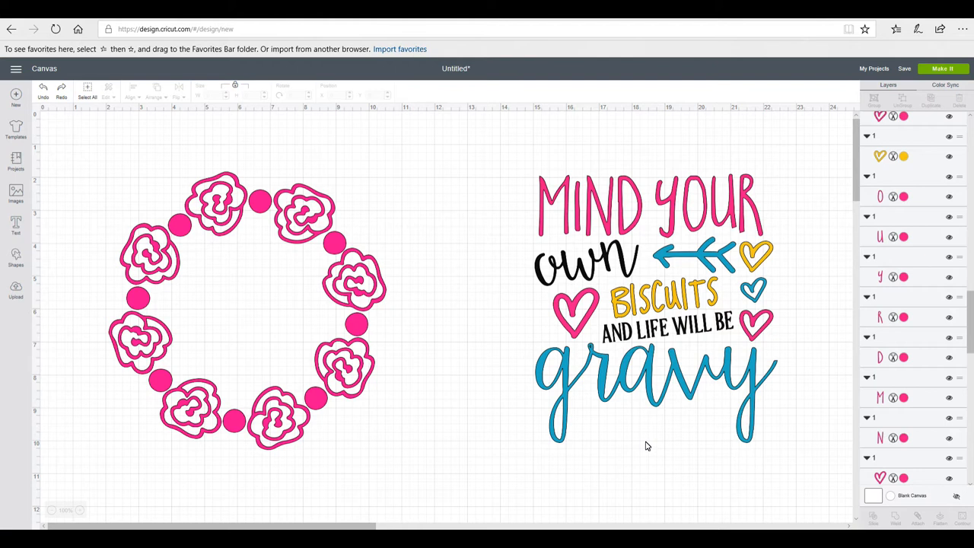
mouse_move(456, 440)
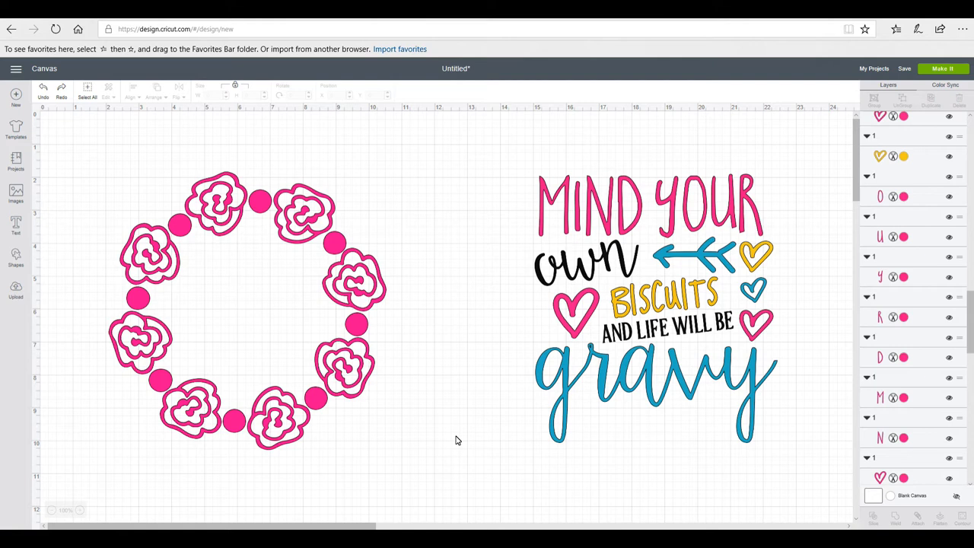
mouse_move(273, 378)
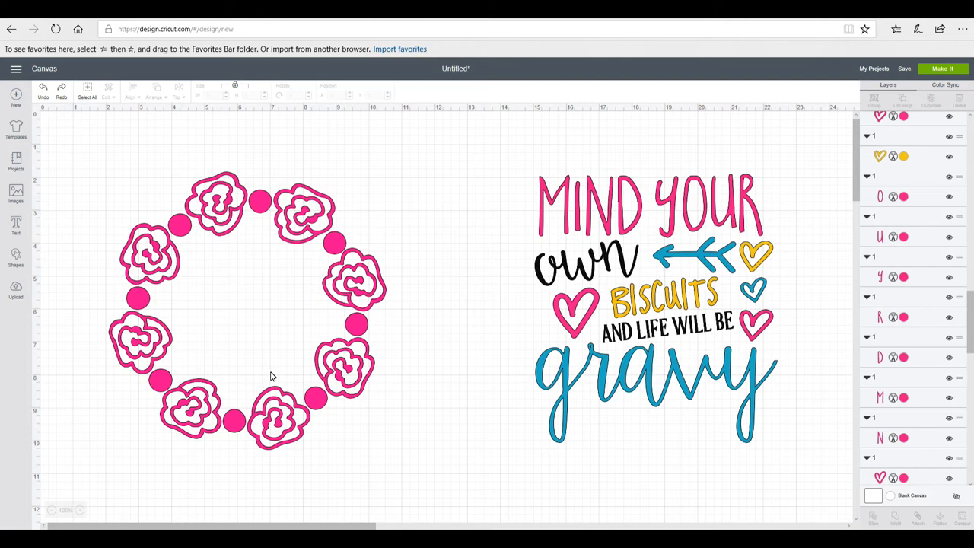
mouse_move(386, 280)
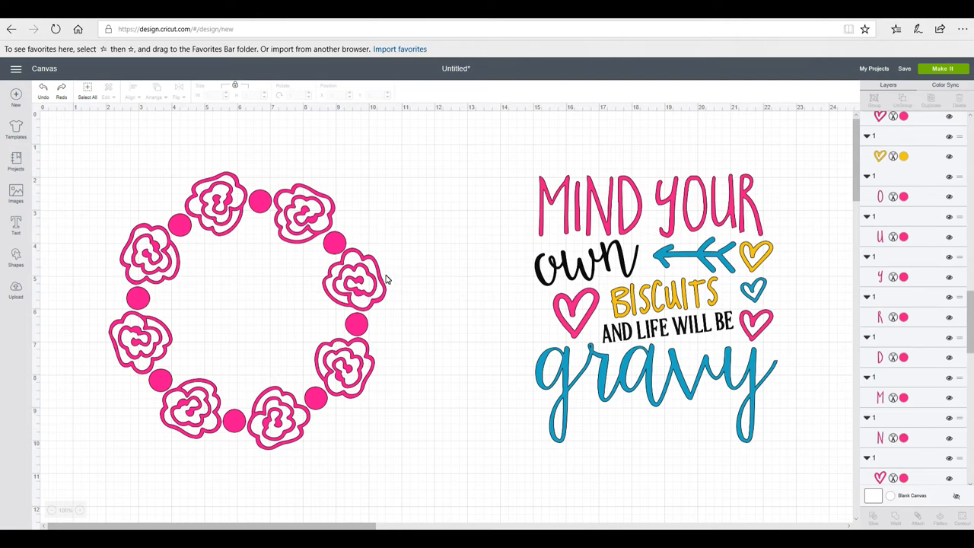
Select a rose within the rose doodle frame on the canvas.
click(354, 277)
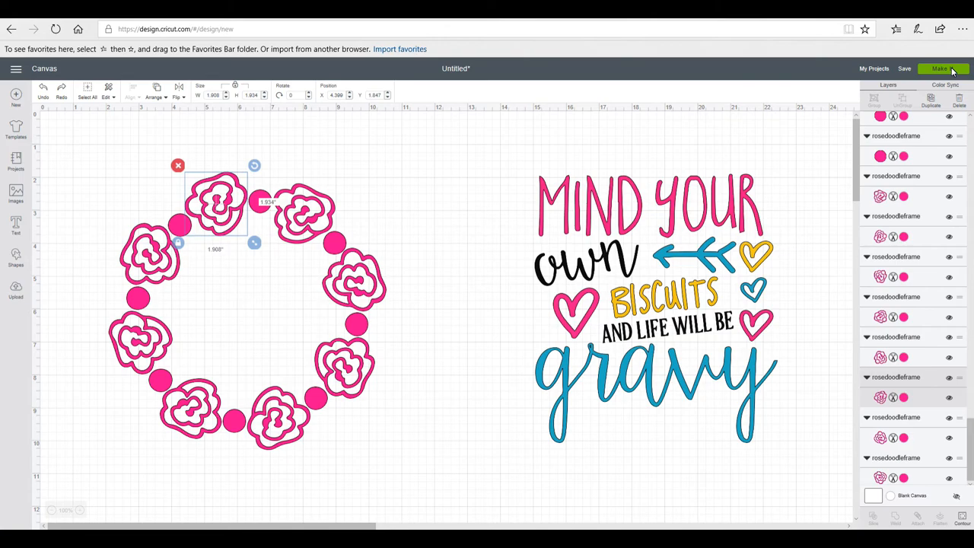
Preview the mats via Make It, see the rose frame scattered, and return to the canvas.
click(941, 69)
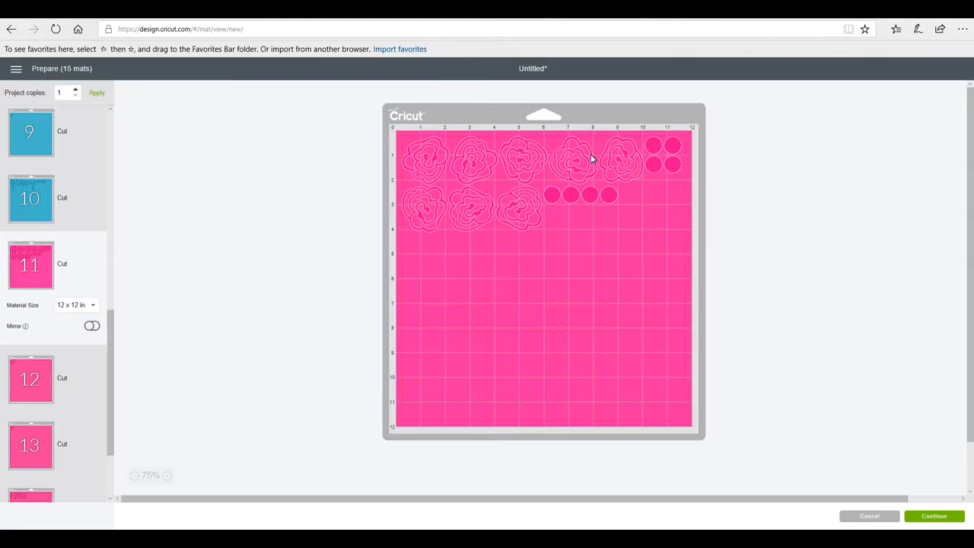
mouse_move(699, 219)
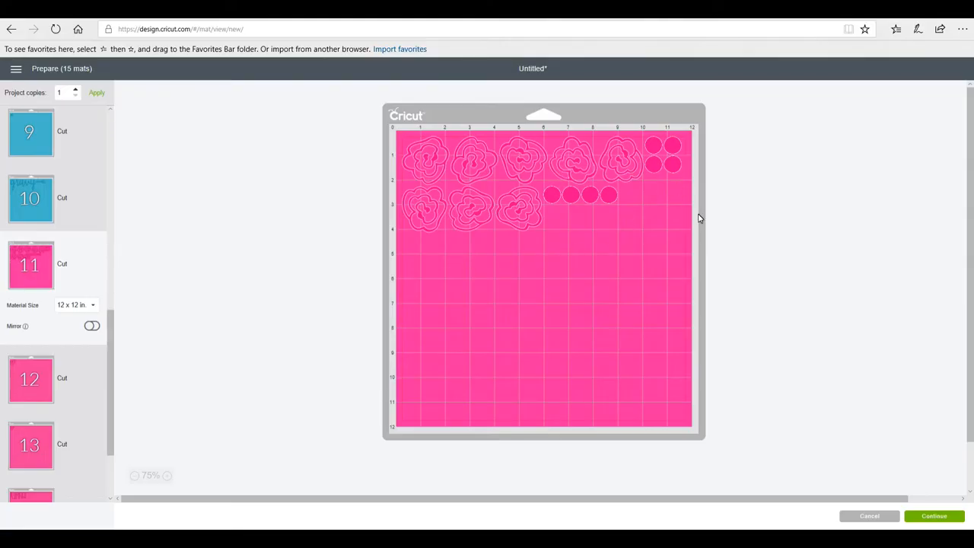
mouse_move(680, 163)
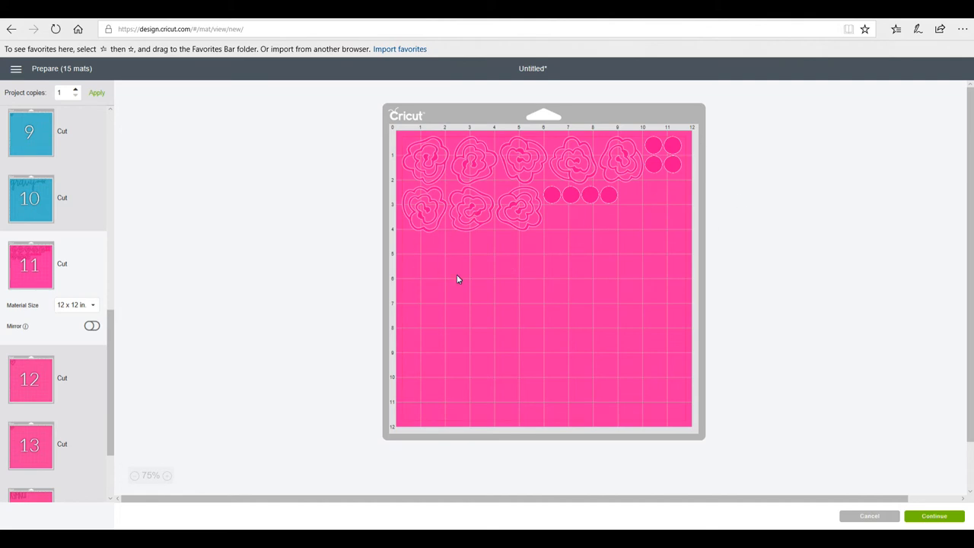
mouse_move(556, 225)
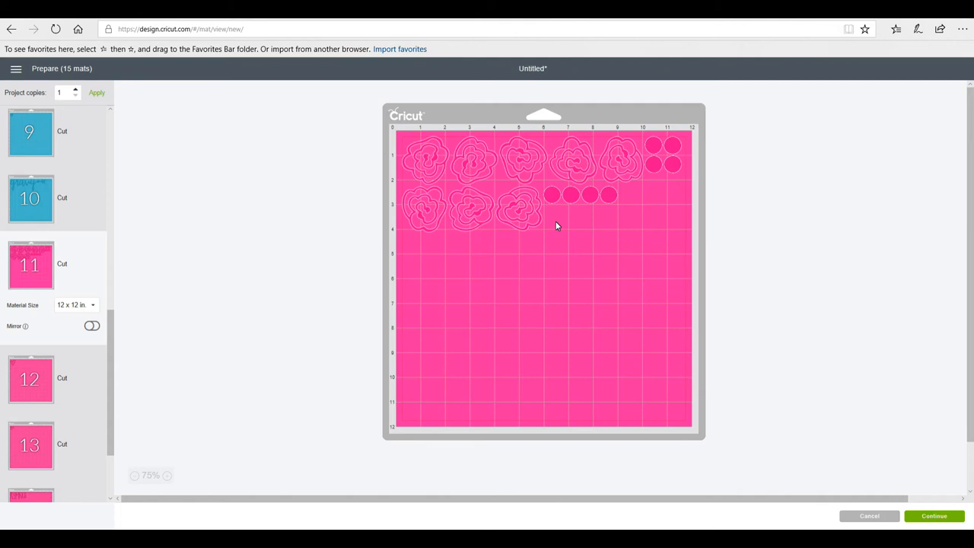
mouse_move(262, 213)
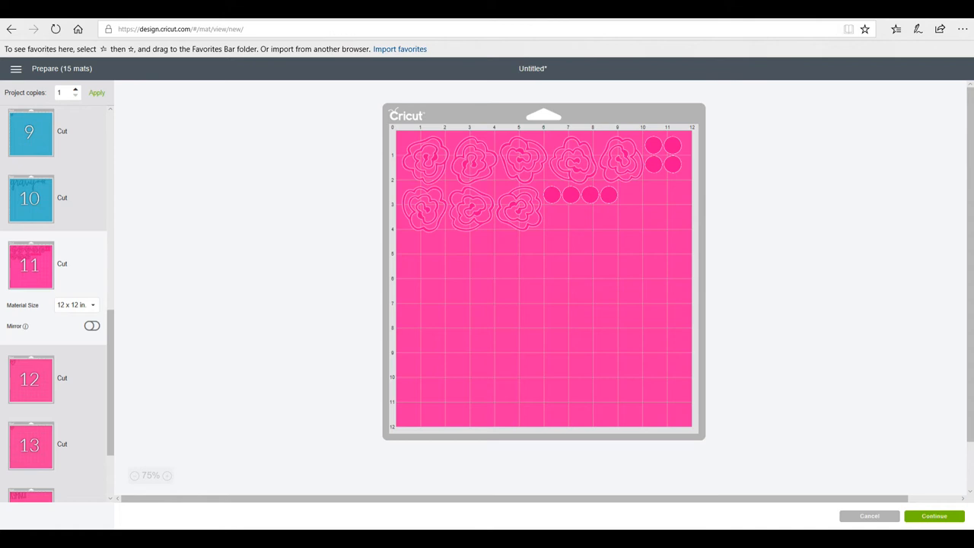
click(869, 516)
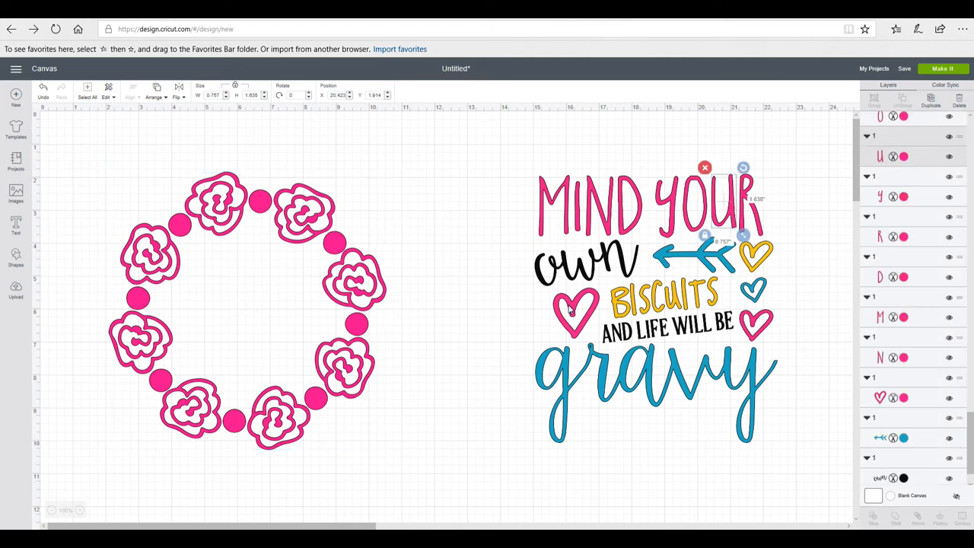
mouse_move(567, 287)
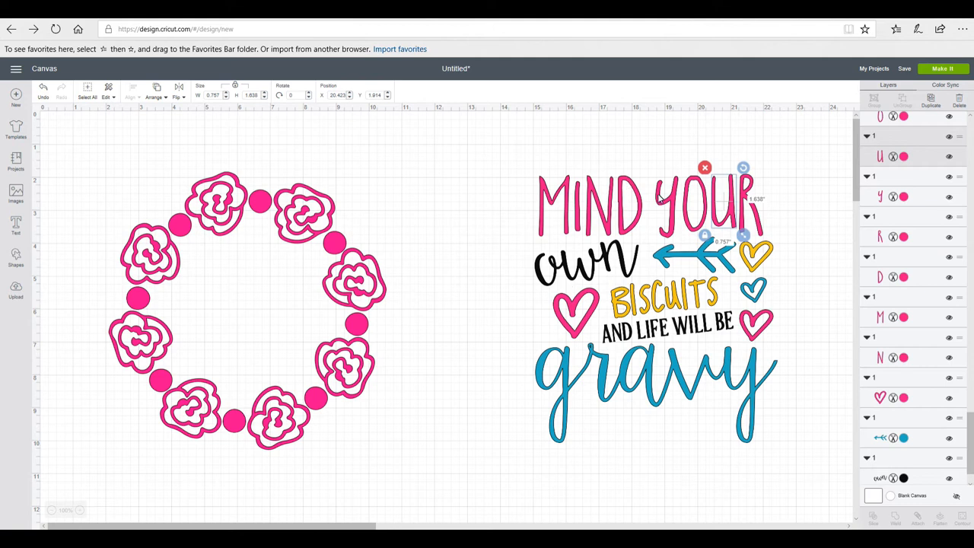
mouse_move(695, 347)
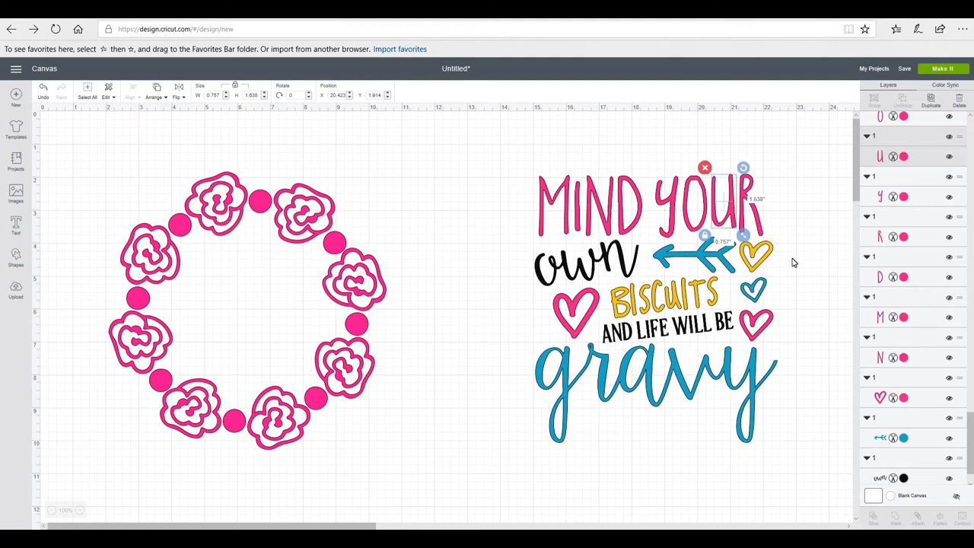
mouse_move(816, 319)
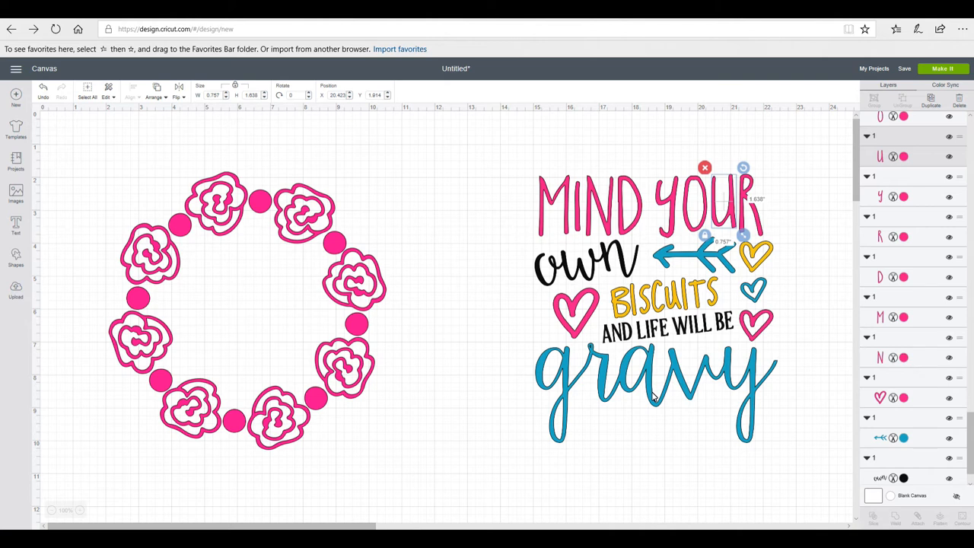
mouse_move(847, 346)
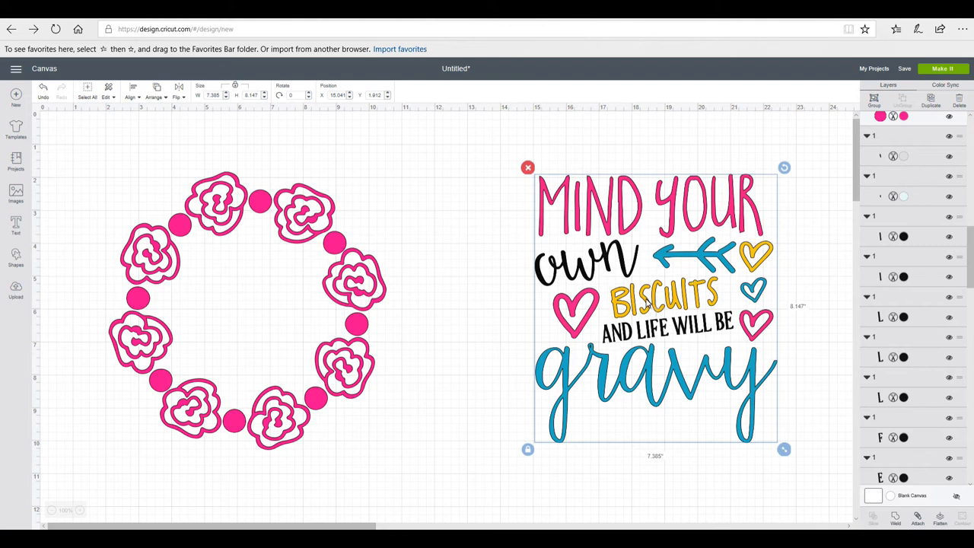
mouse_move(687, 256)
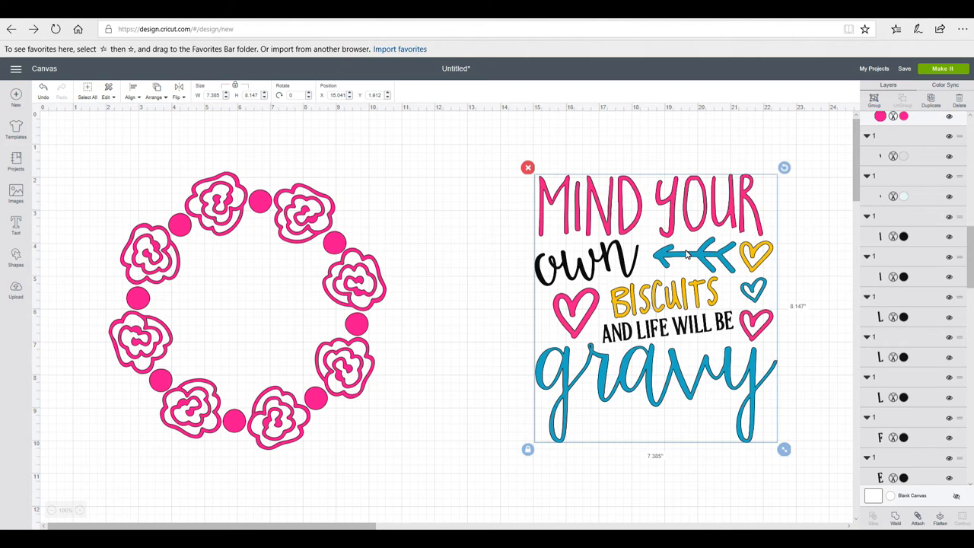
mouse_move(652, 326)
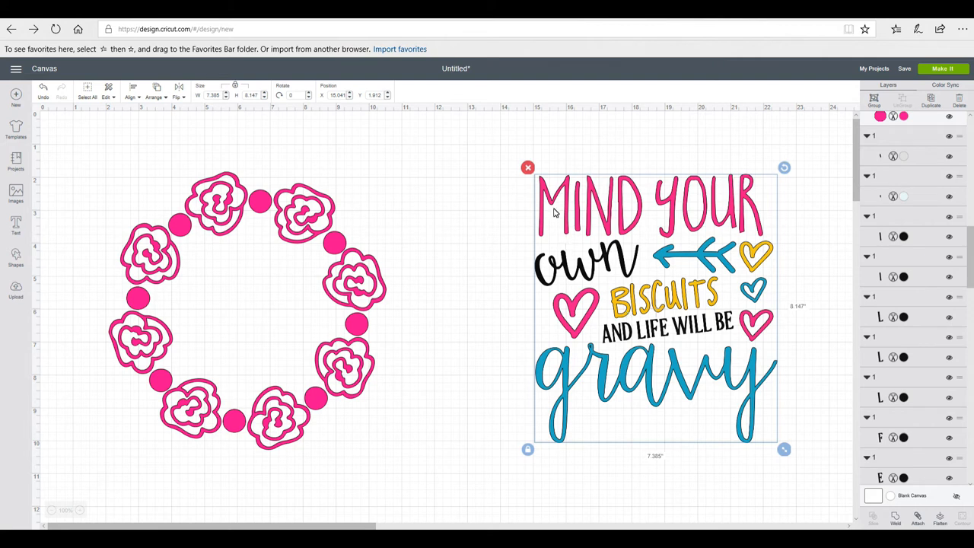
mouse_move(487, 229)
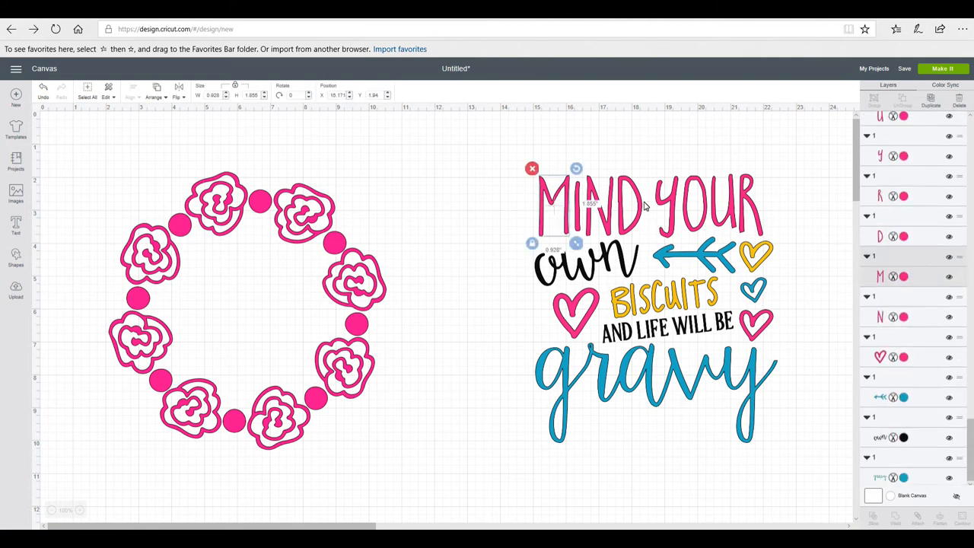
mouse_move(771, 222)
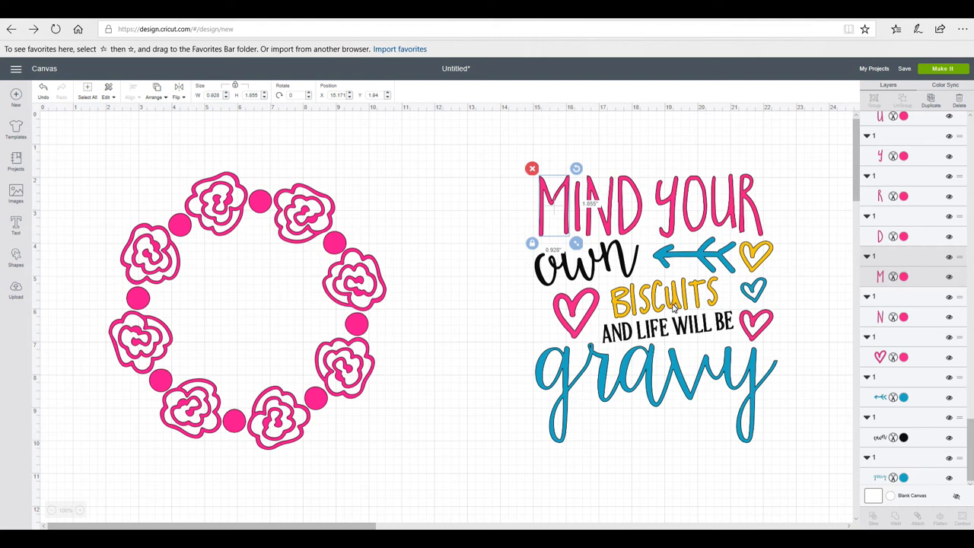
mouse_move(536, 280)
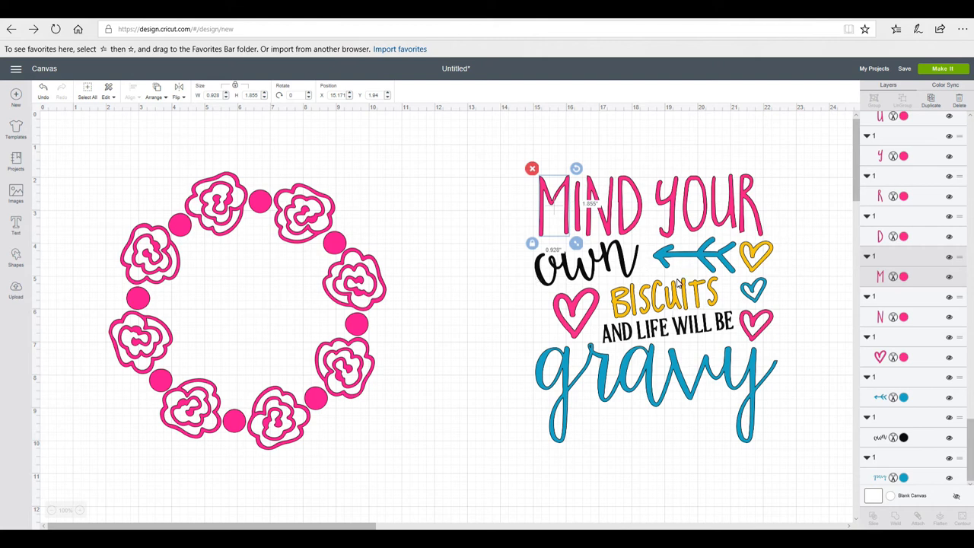
mouse_move(708, 372)
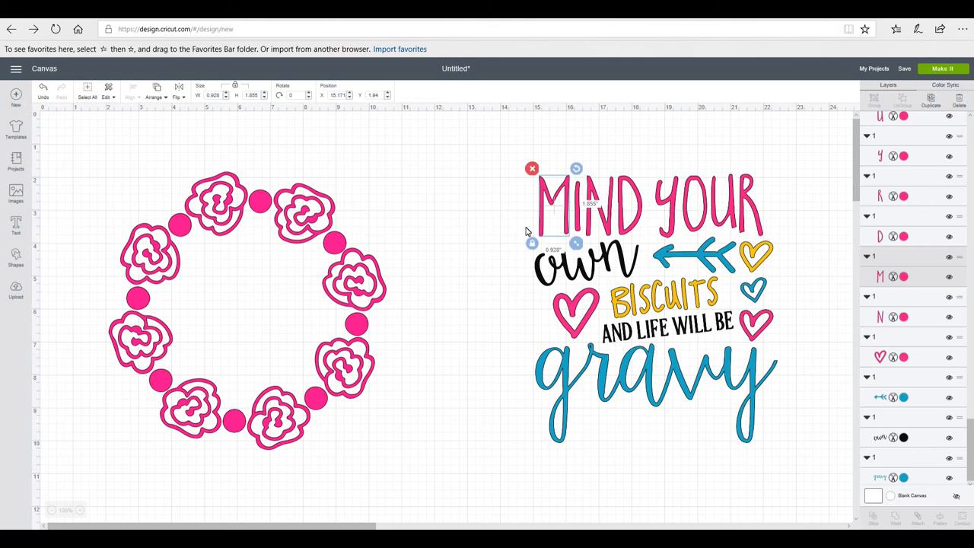
mouse_move(695, 384)
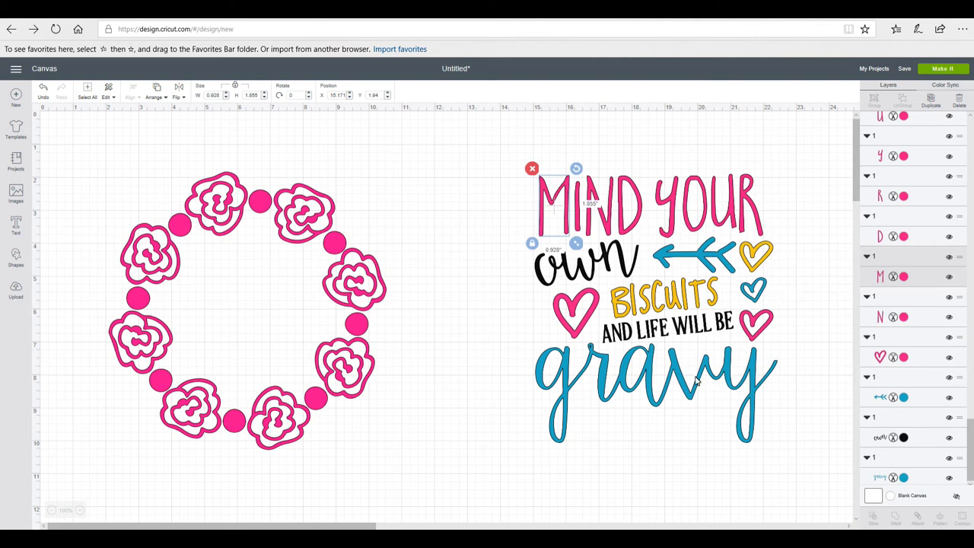
mouse_move(819, 366)
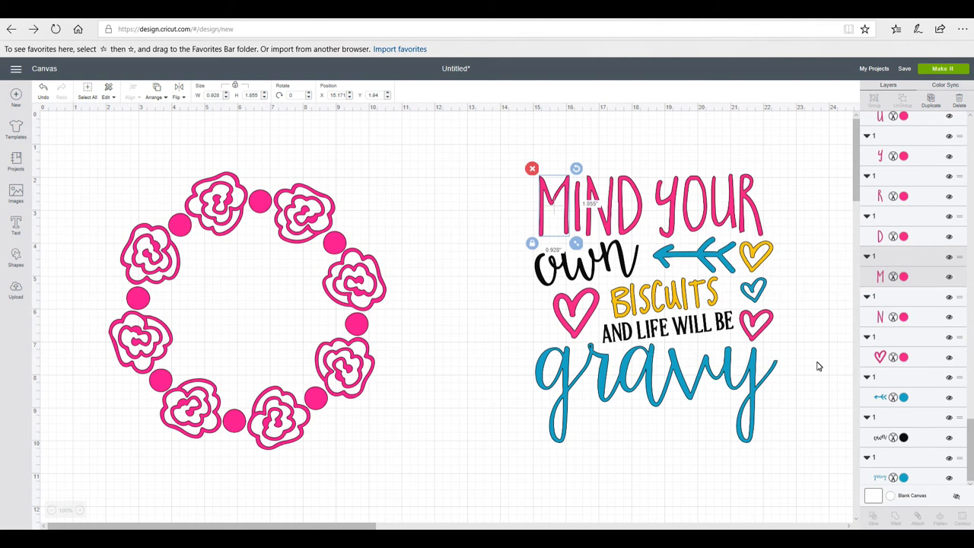
mouse_move(950, 399)
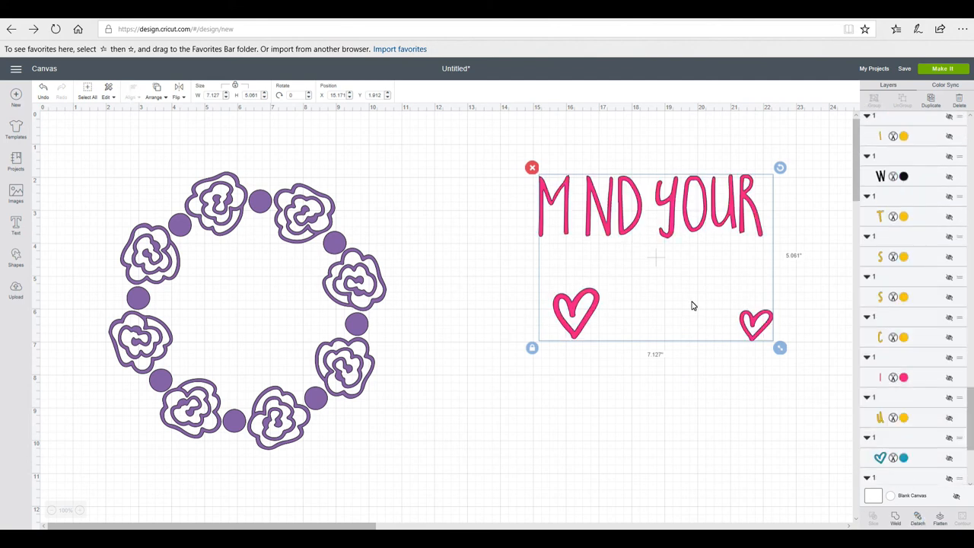
mouse_move(746, 301)
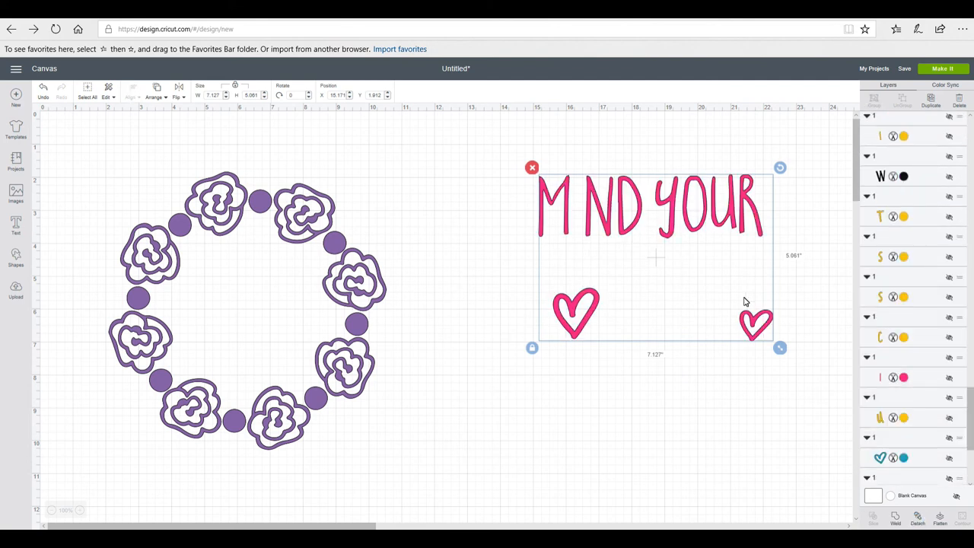
mouse_move(673, 255)
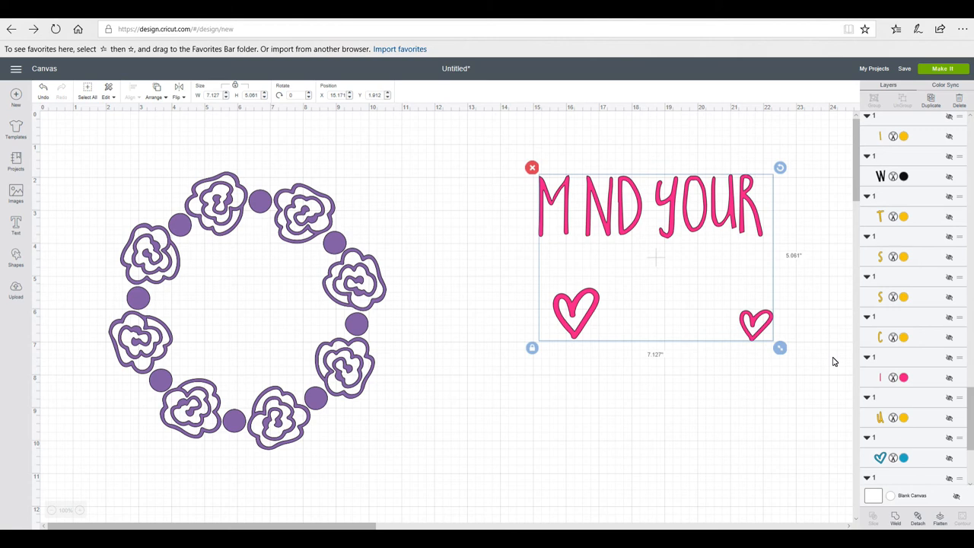
mouse_move(910, 252)
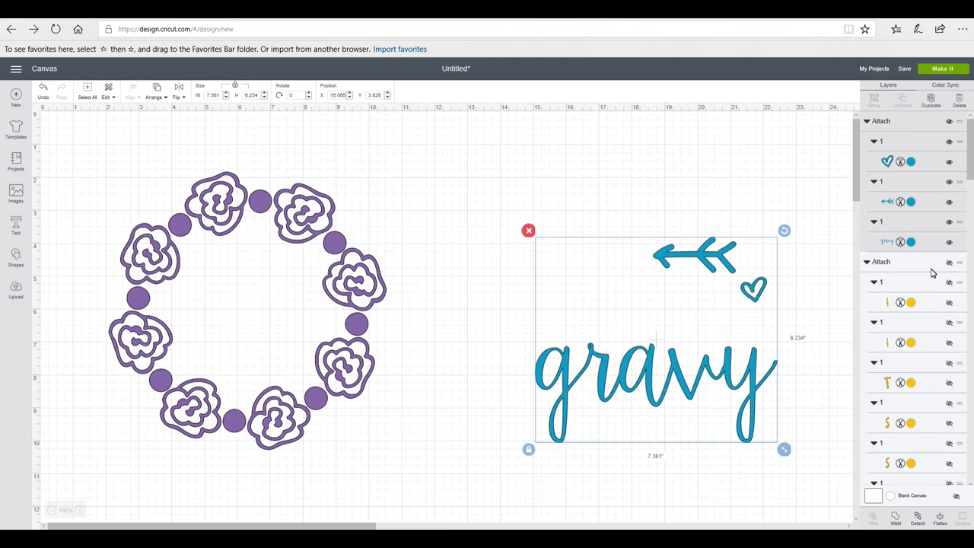
mouse_move(926, 364)
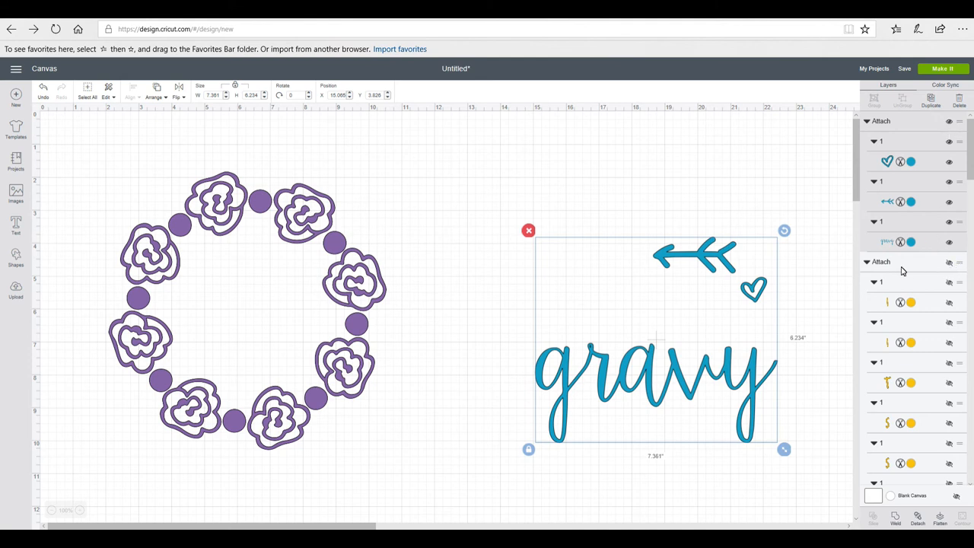
mouse_move(953, 352)
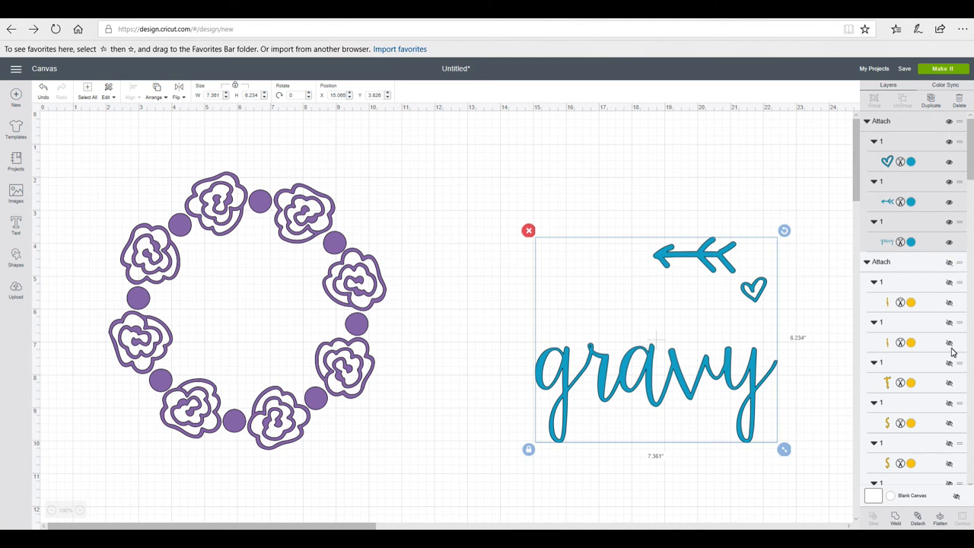
mouse_move(950, 265)
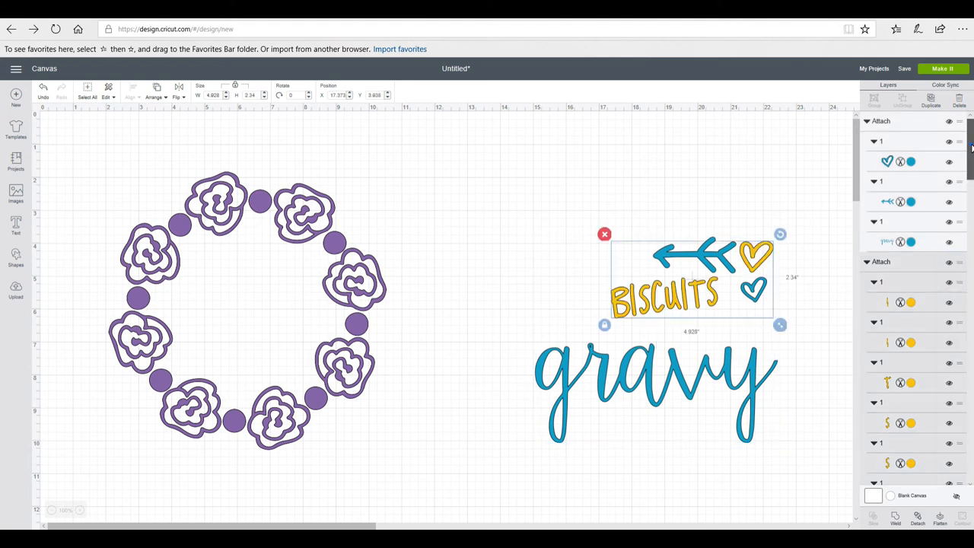
Scroll the Layers panel to reach the yellow BISCUITS layers for attaching.
scroll(down, 3)
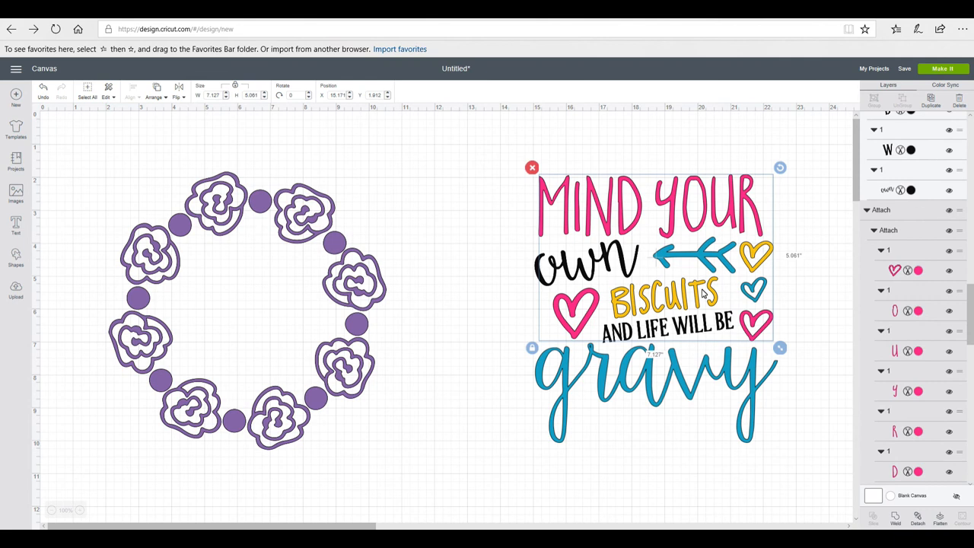
mouse_move(682, 356)
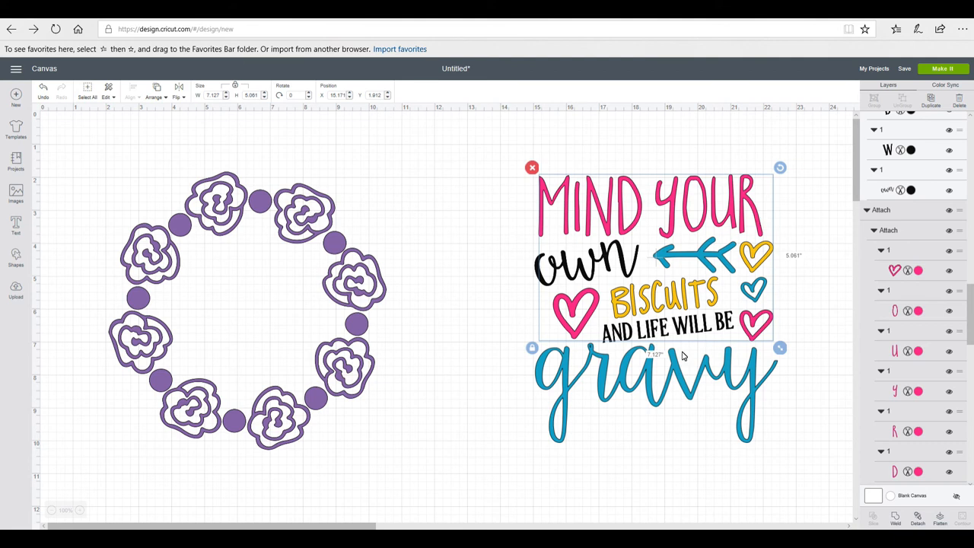
mouse_move(726, 201)
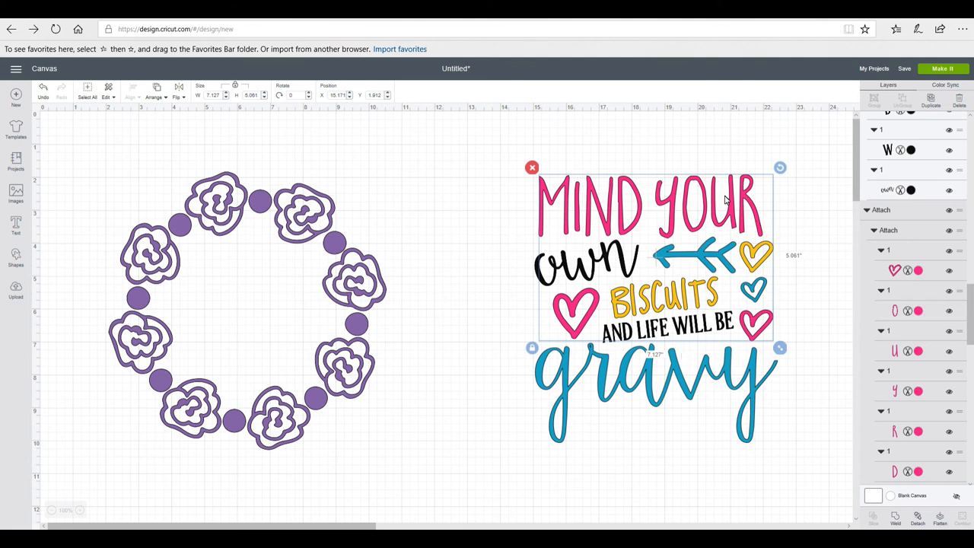
mouse_move(910, 85)
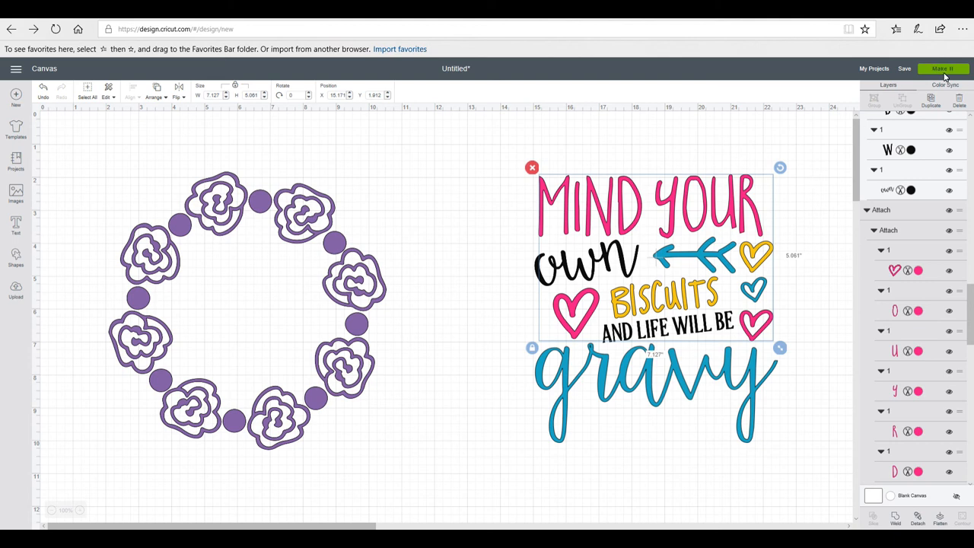
Send the attached quote to Make It, showing five colour mats with black lettering first.
click(944, 68)
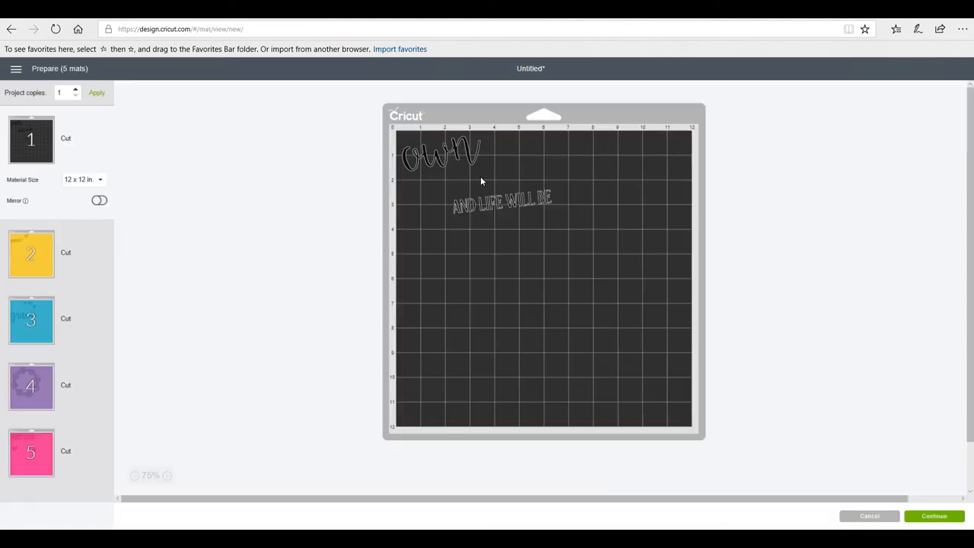
mouse_move(505, 201)
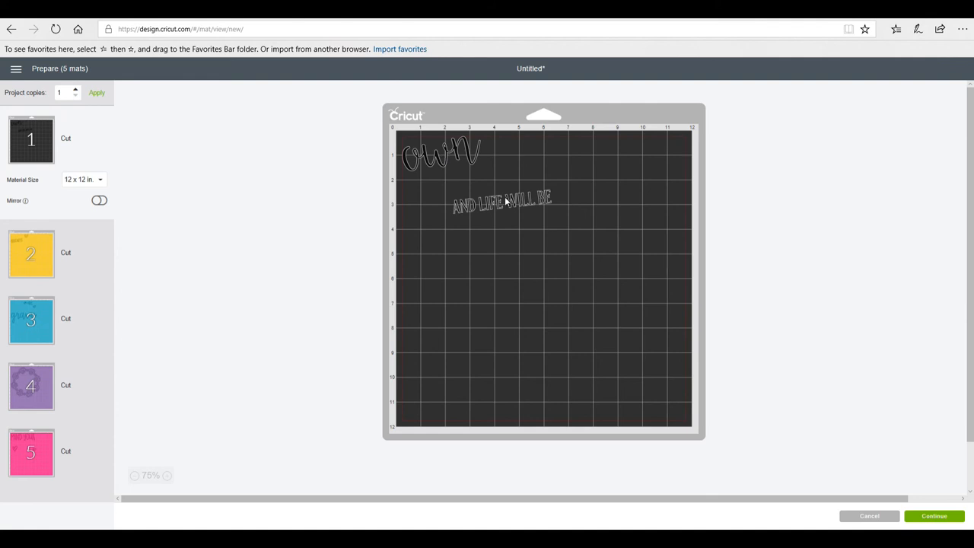